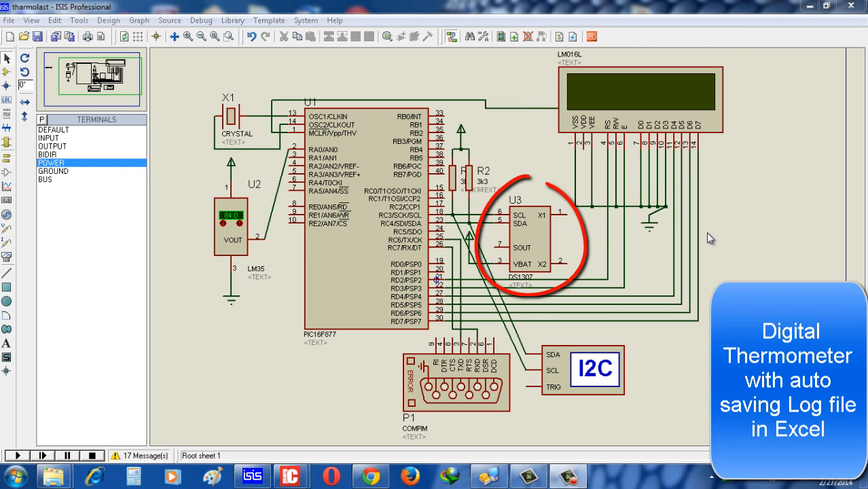
pyautogui.moveTo(537, 249)
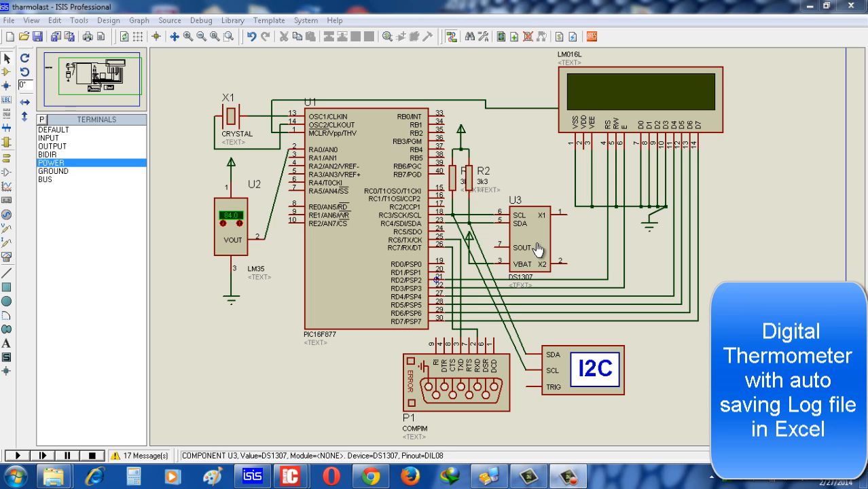
pyautogui.moveTo(435, 390)
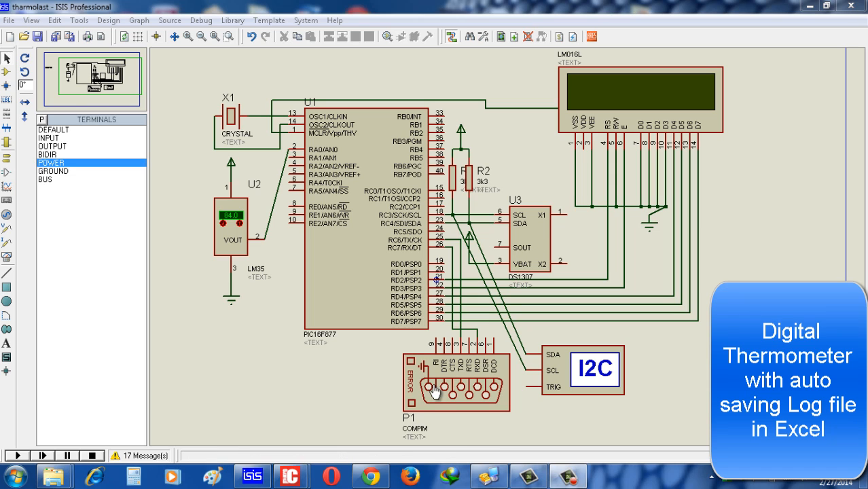
# Create a HyperTerminal connection named 'temp' that connects through COM1
pyautogui.click(435, 394)
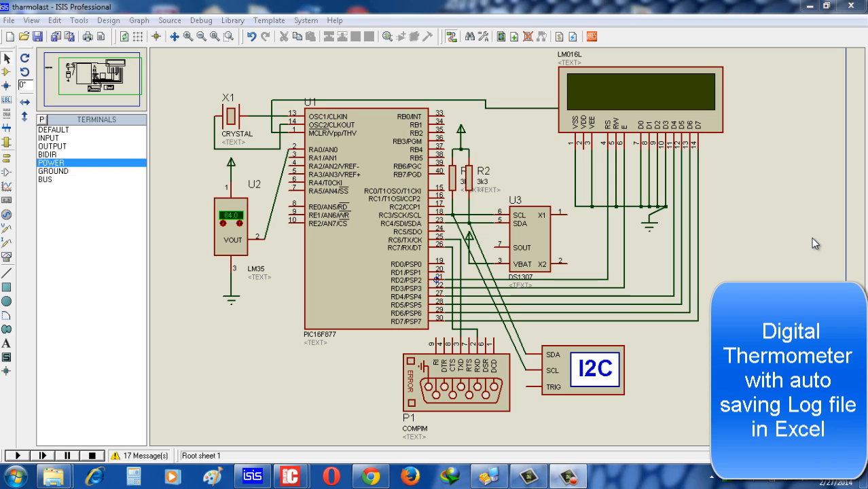
pyautogui.moveTo(689, 316)
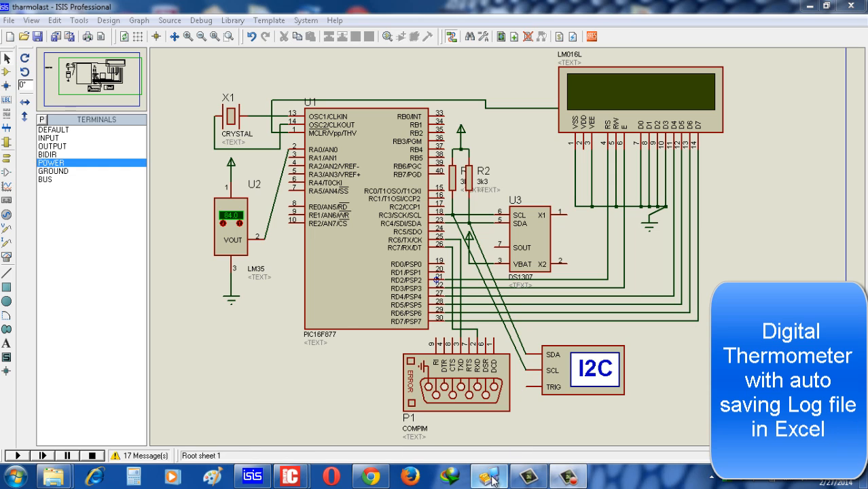
pyautogui.click(488, 475)
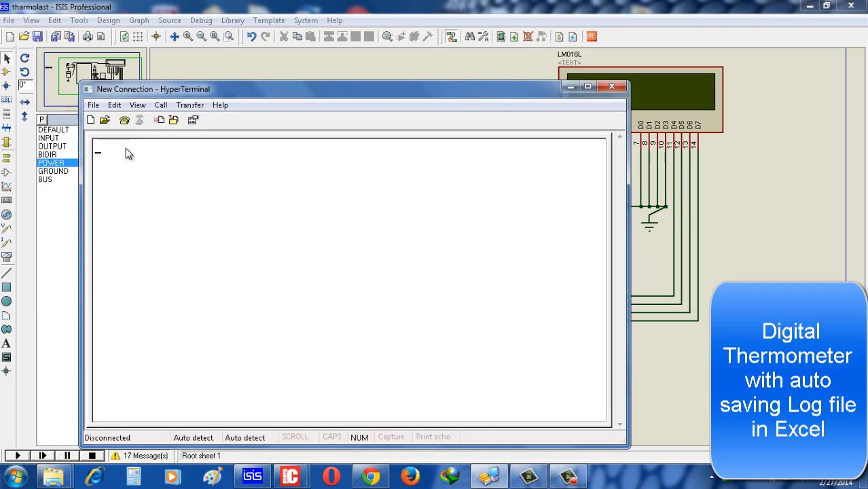
pyautogui.moveTo(99, 123)
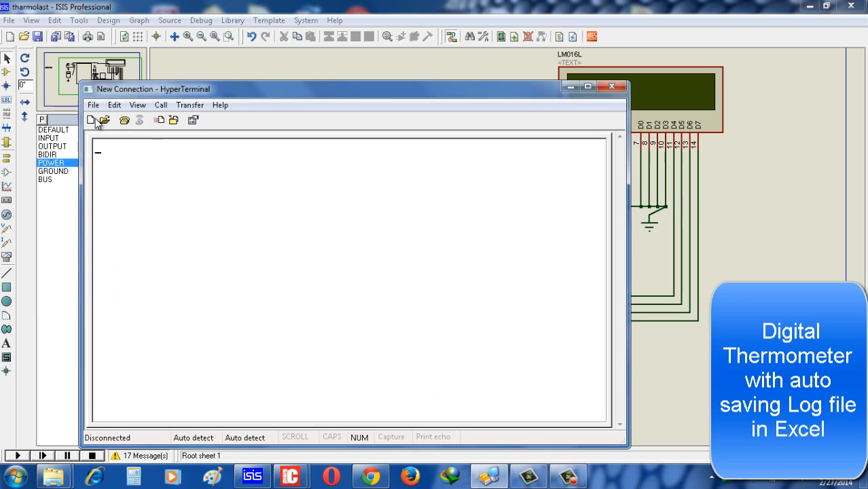
pyautogui.click(90, 121)
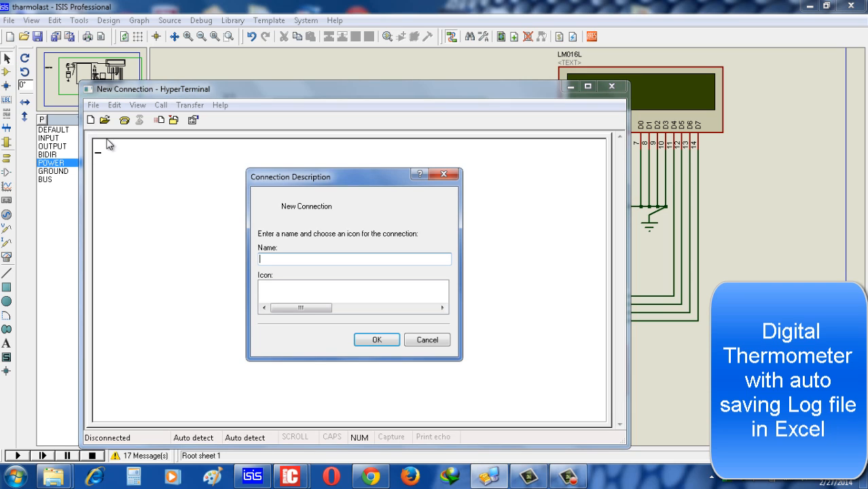
pyautogui.moveTo(677, 309)
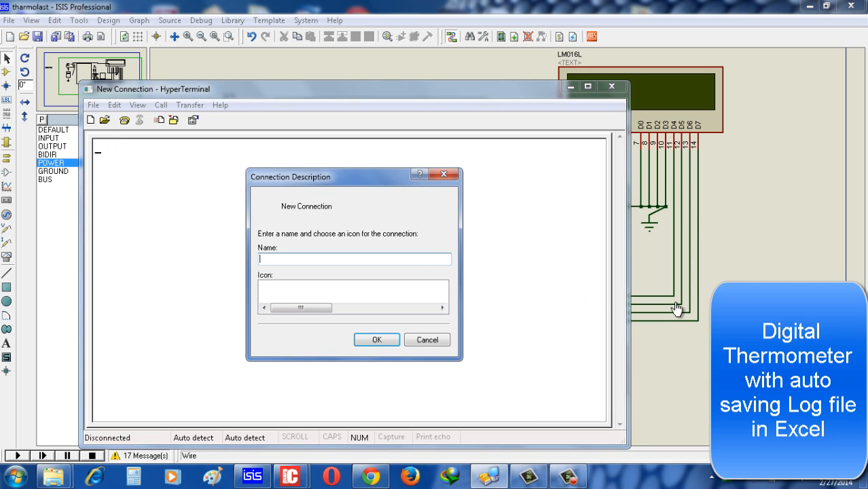
pyautogui.write('temp')
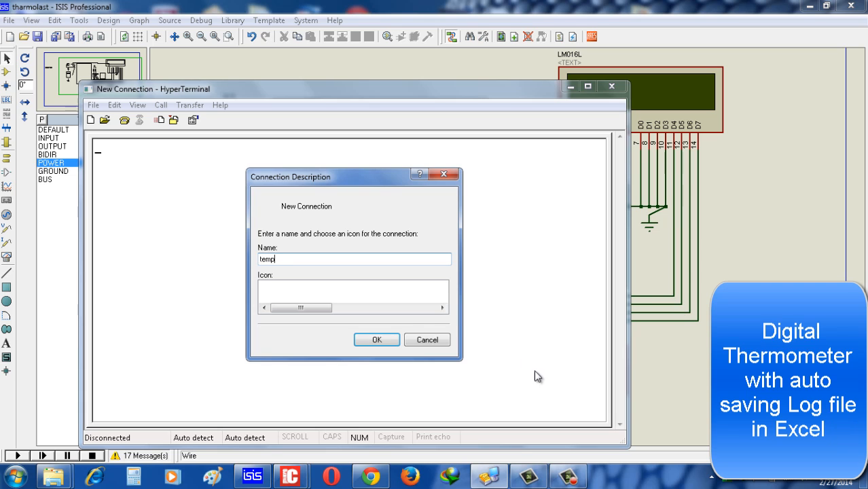
pyautogui.click(377, 339)
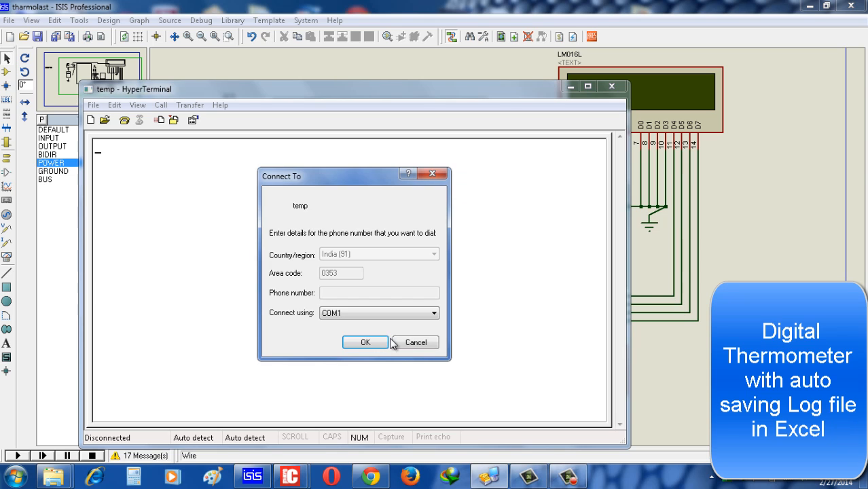
pyautogui.click(433, 312)
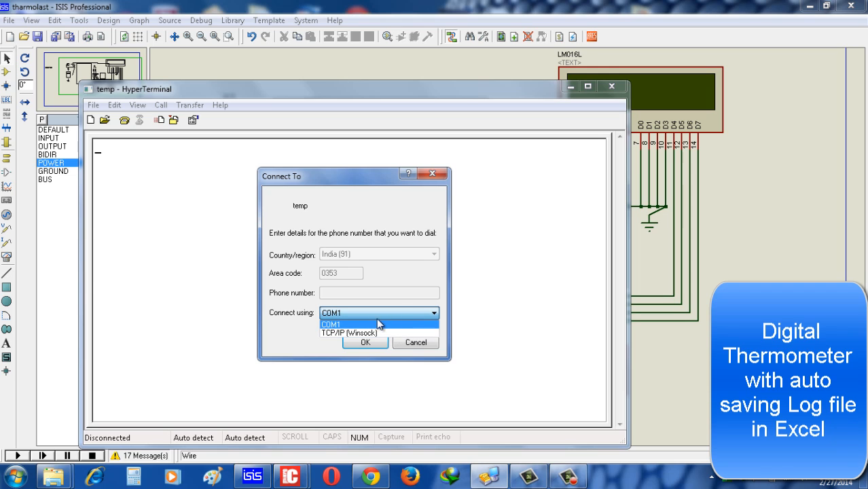
pyautogui.click(330, 324)
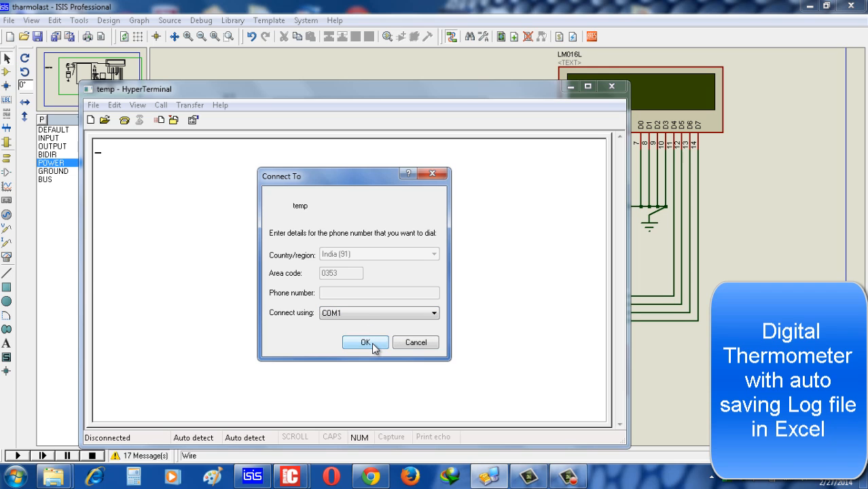
# Restore COM1 defaults (9600 bps, 8 data bits, no parity, 1 stop bit, no flow control) and connect
pyautogui.click(366, 342)
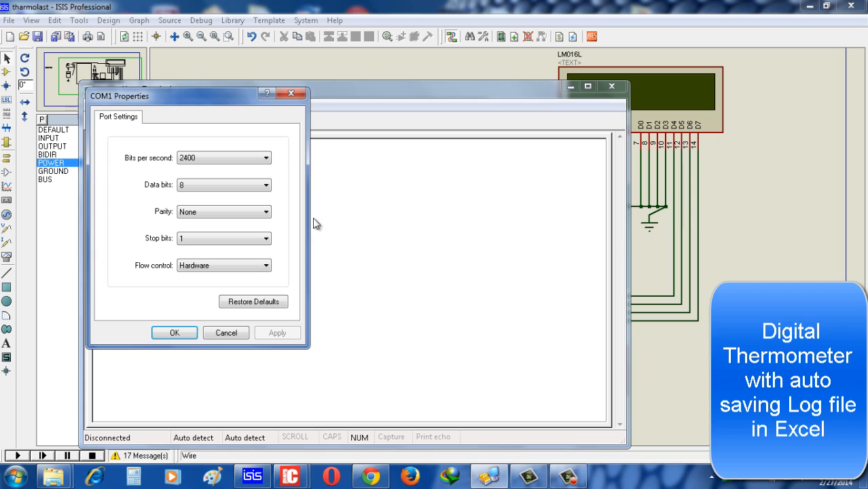
pyautogui.click(253, 301)
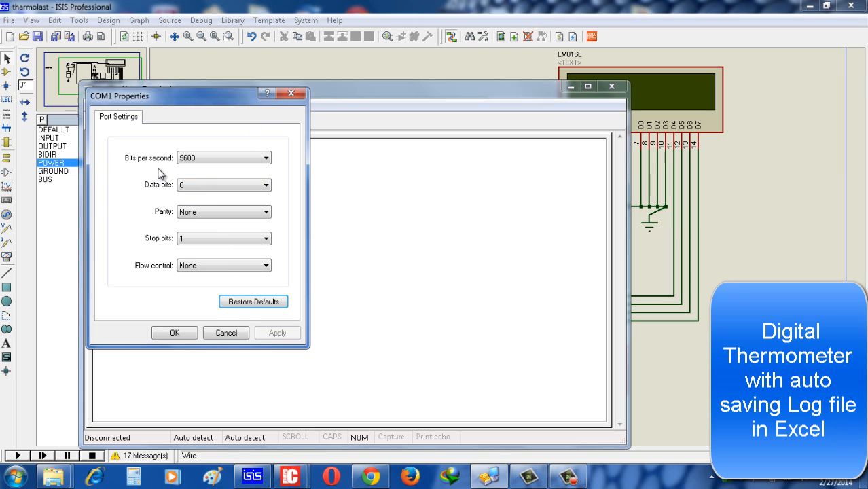
pyautogui.moveTo(205, 180)
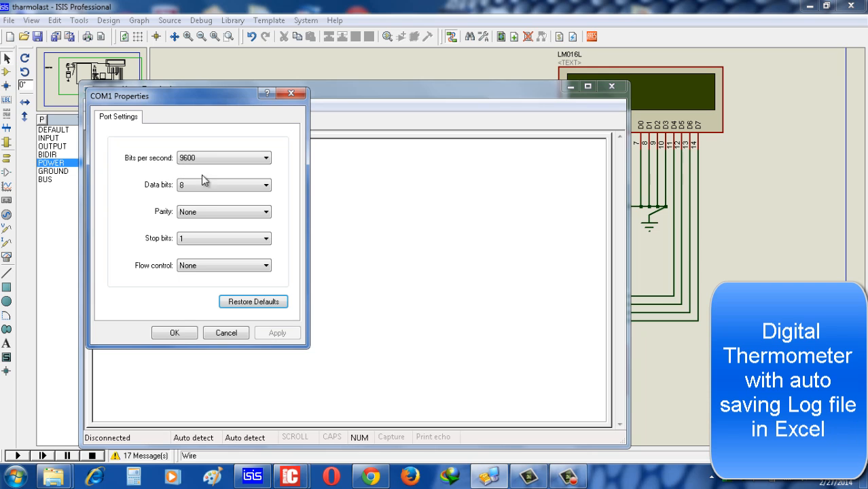
pyautogui.click(174, 332)
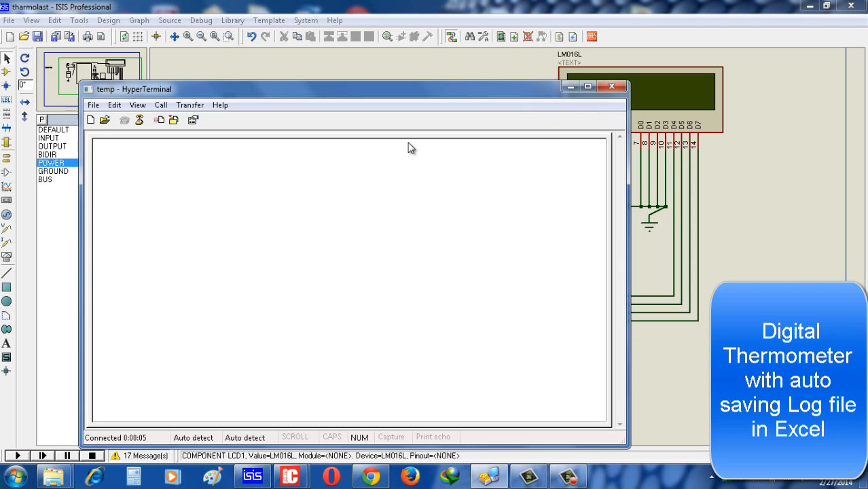
pyautogui.moveTo(144, 114)
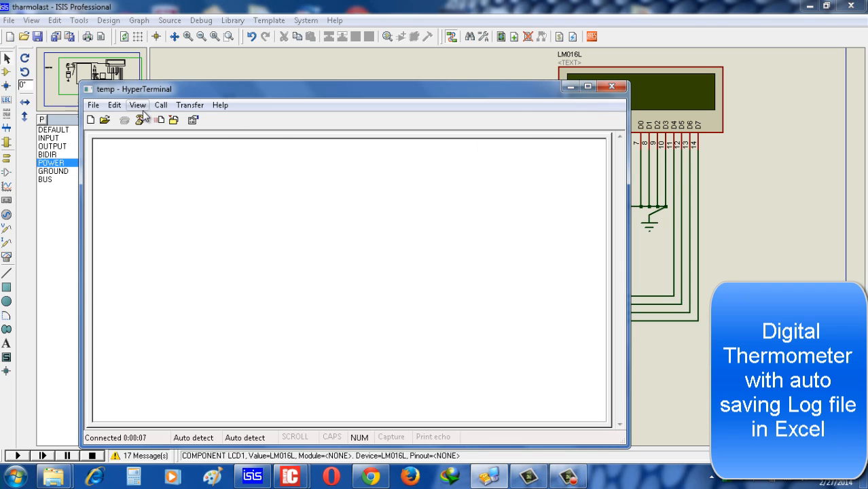
# Bring up the Capture Text dialog from HyperTerminal's Transfer menu
pyautogui.click(190, 105)
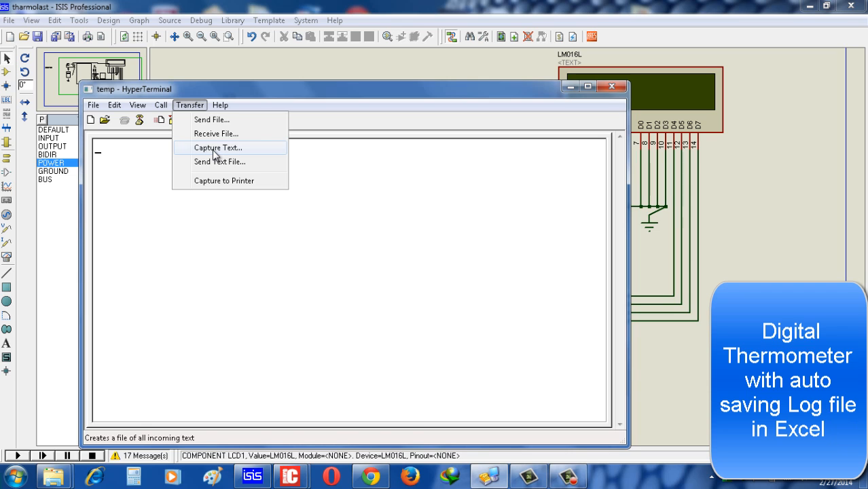
pyautogui.click(217, 148)
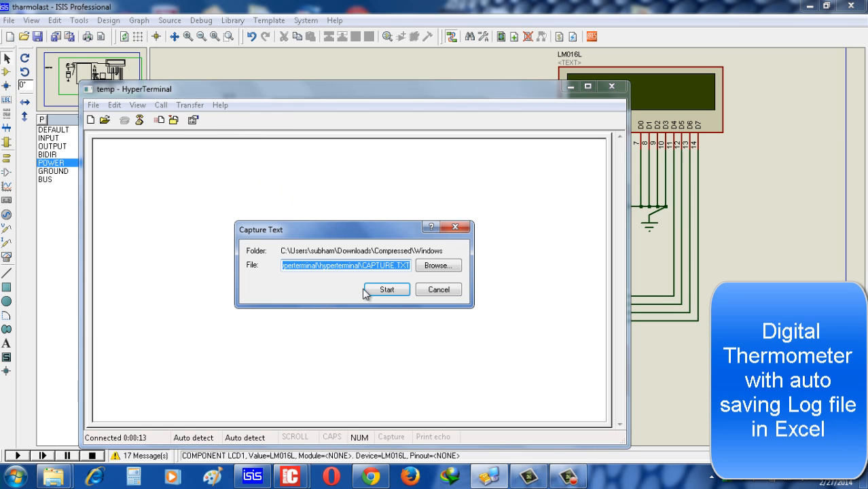
pyautogui.moveTo(438, 265)
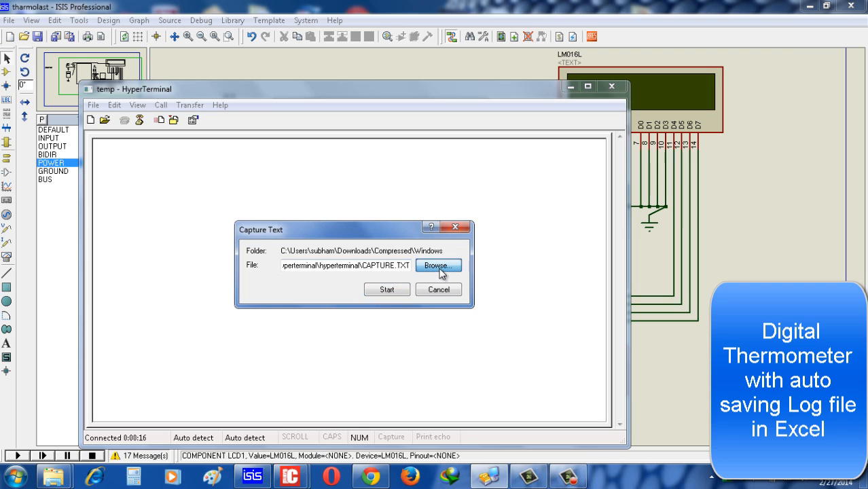
# Set the capture file to temp.csv and start capturing incoming text
pyautogui.click(438, 265)
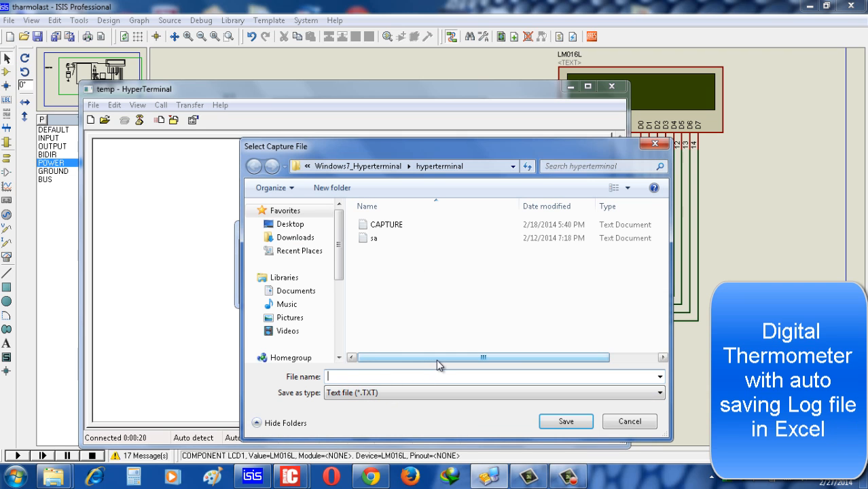
pyautogui.write('temp.')
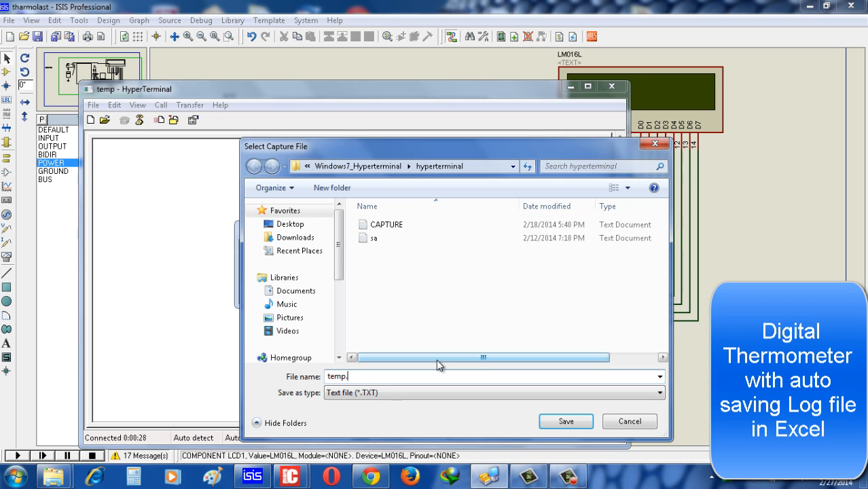
pyautogui.write('cs')
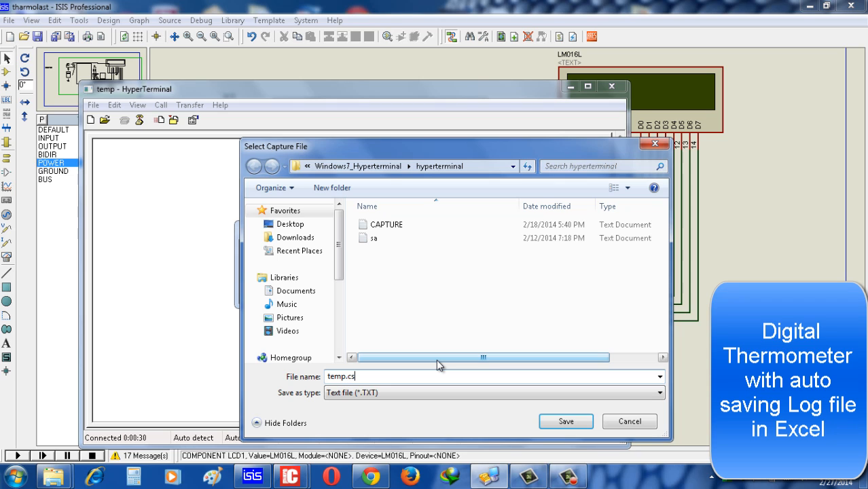
pyautogui.write('v')
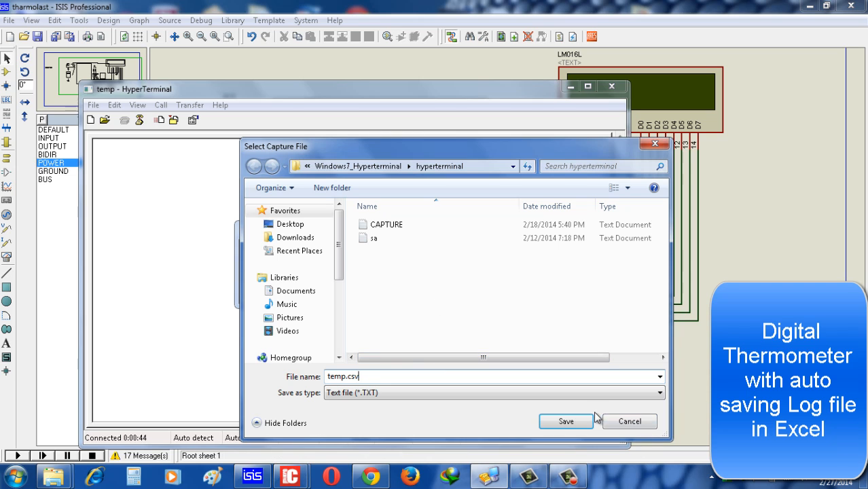
pyautogui.click(565, 421)
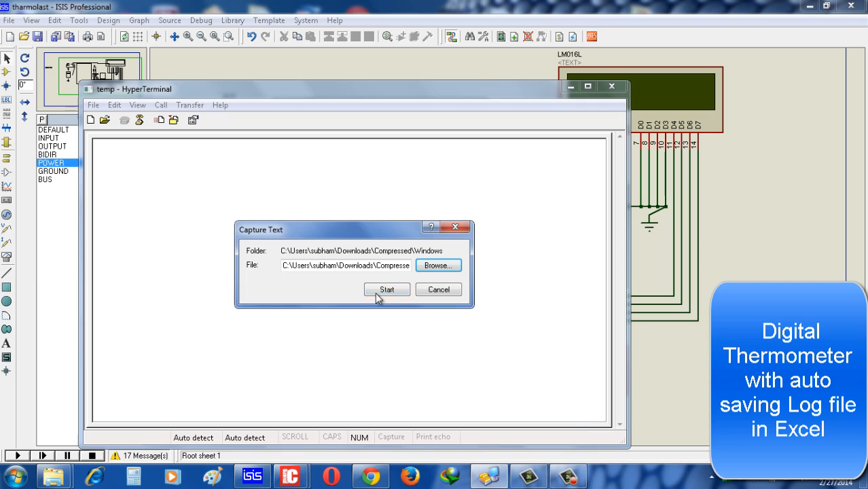
pyautogui.click(386, 289)
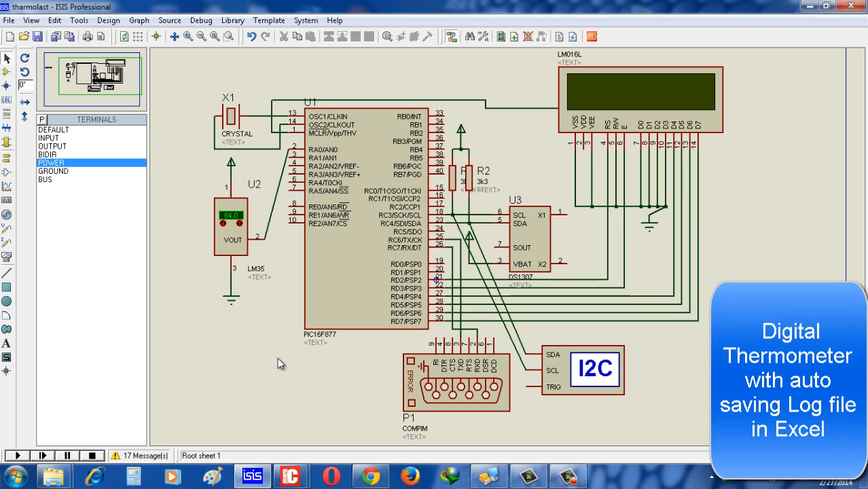
pyautogui.moveTo(17, 455)
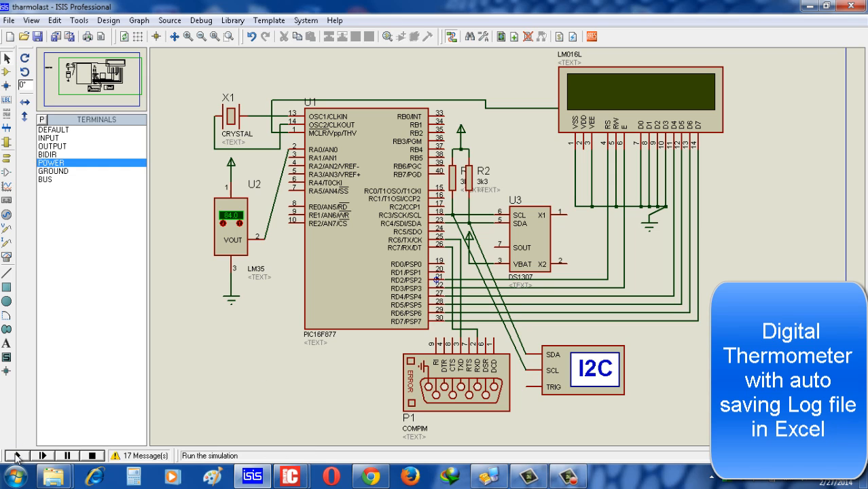
pyautogui.moveTo(17, 456)
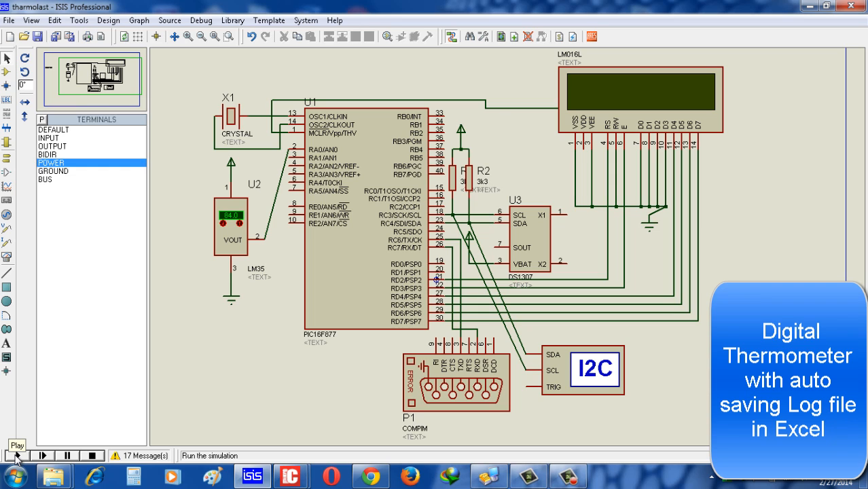
# Run the thermometer simulation so readings like 72, 22:08:48, 27-02-14 reach HyperTerminal
pyautogui.click(15, 455)
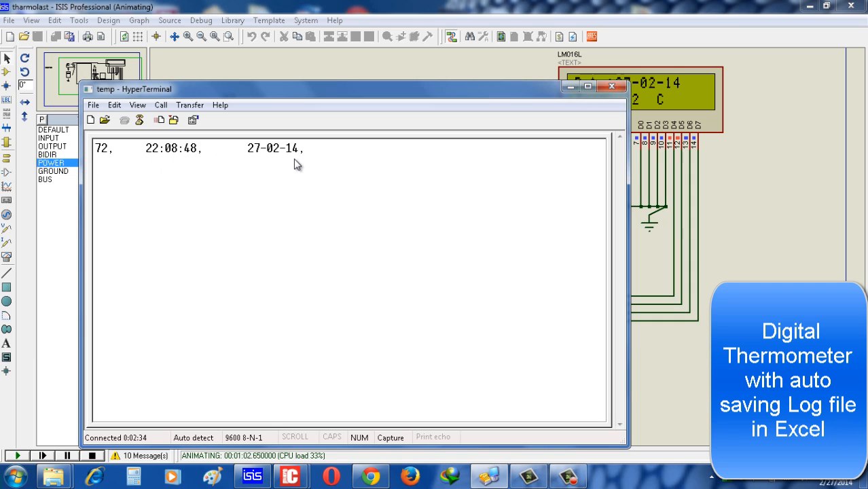
pyautogui.moveTo(399, 170)
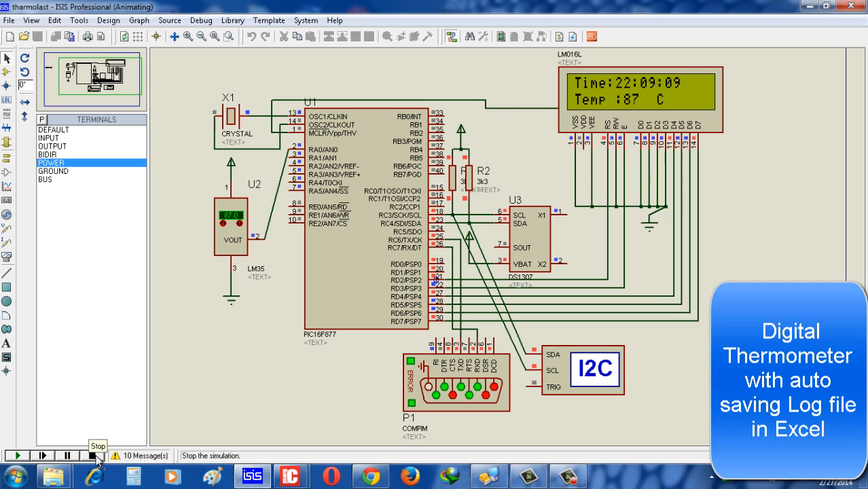
# Halt the Proteus simulation and stop HyperTerminal's text capture
pyautogui.click(91, 455)
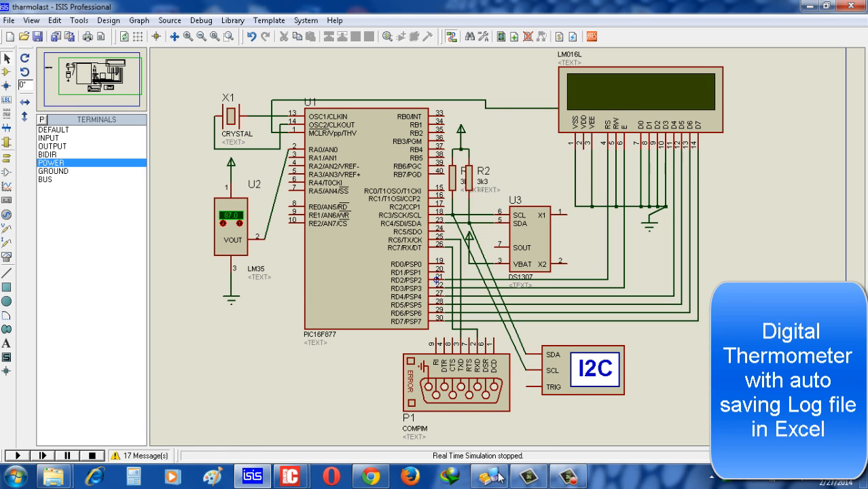
pyautogui.click(489, 475)
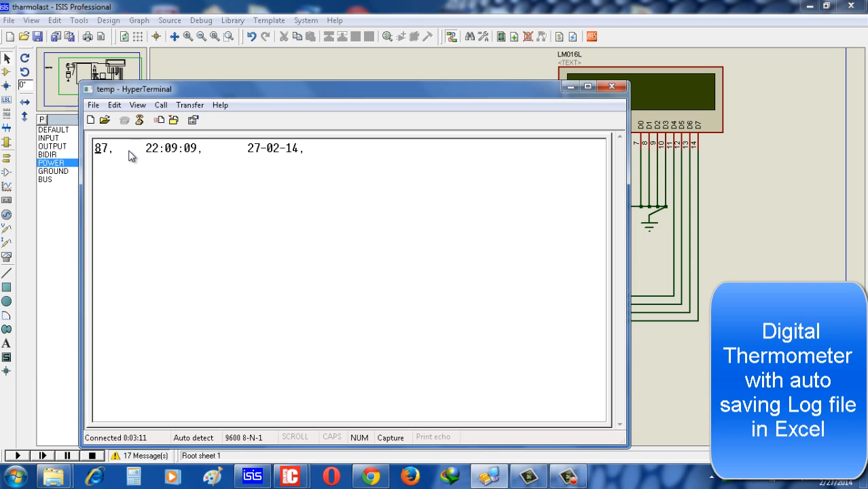
pyautogui.moveTo(191, 105)
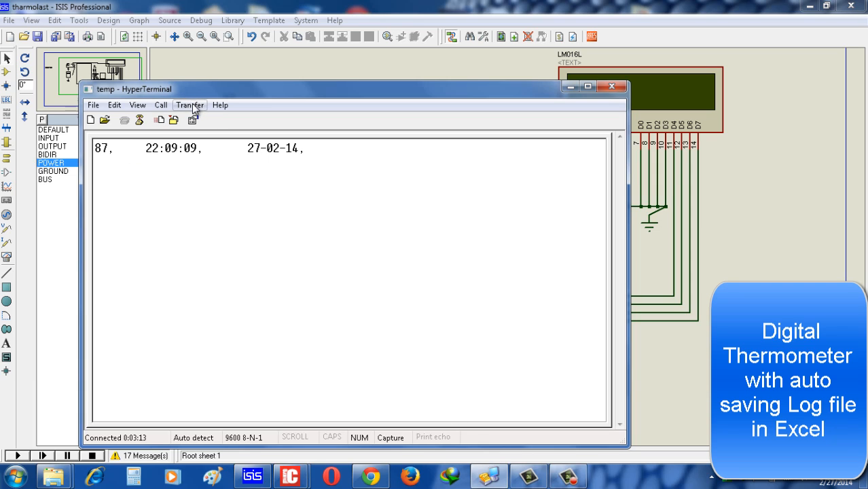
pyautogui.click(190, 104)
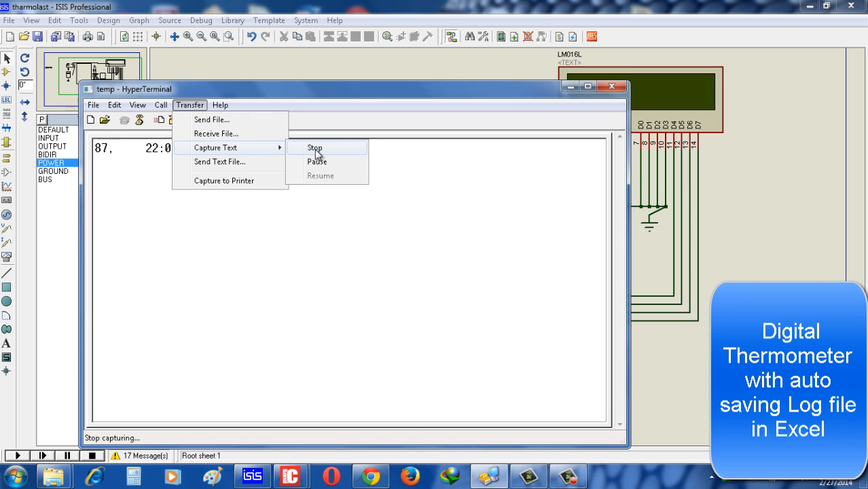
pyautogui.click(315, 148)
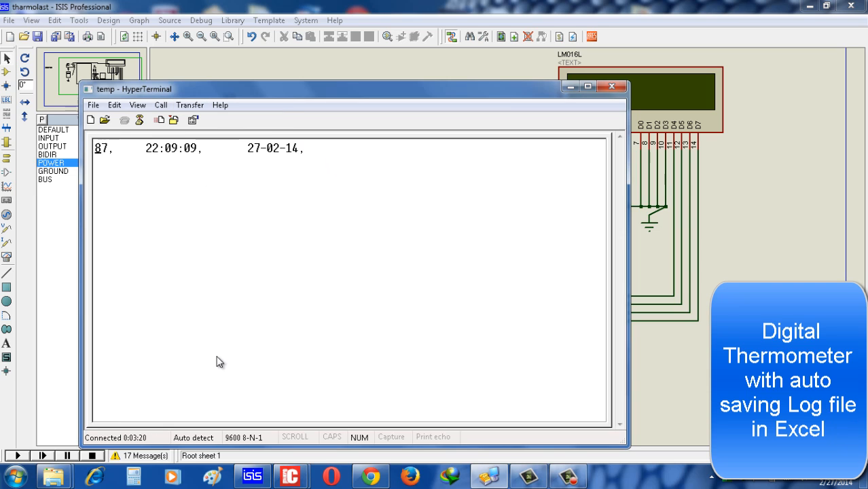
pyautogui.moveTo(54, 474)
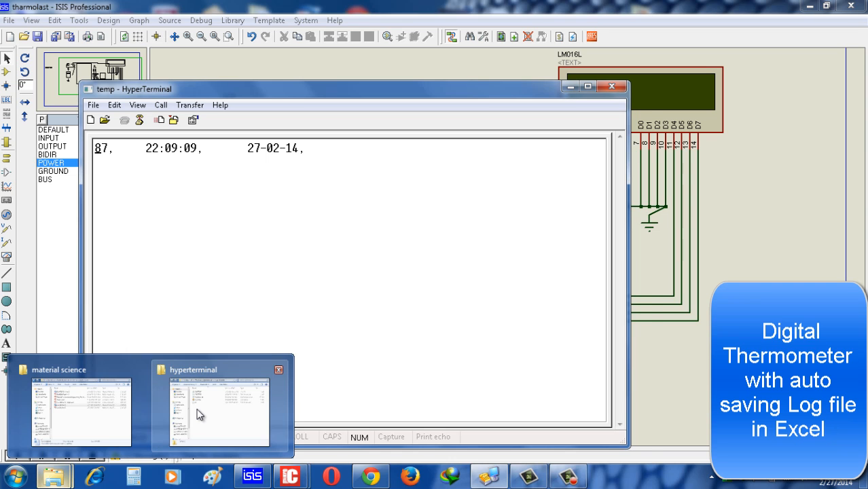
# Open temp.csv from the hyperterminal folder in Excel
pyautogui.click(219, 407)
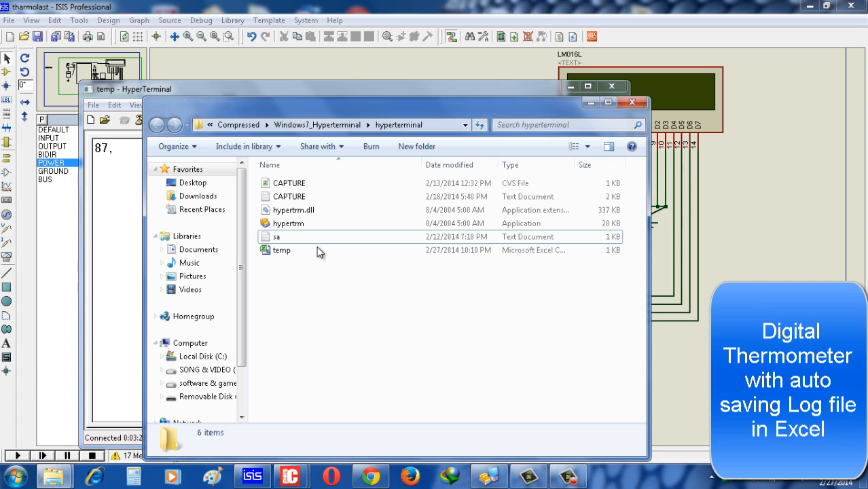
pyautogui.moveTo(281, 250)
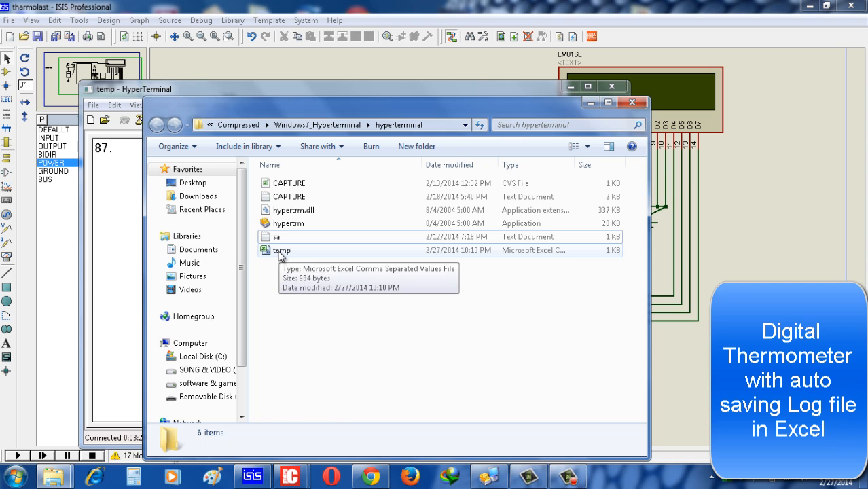
pyautogui.doubleClick(280, 250)
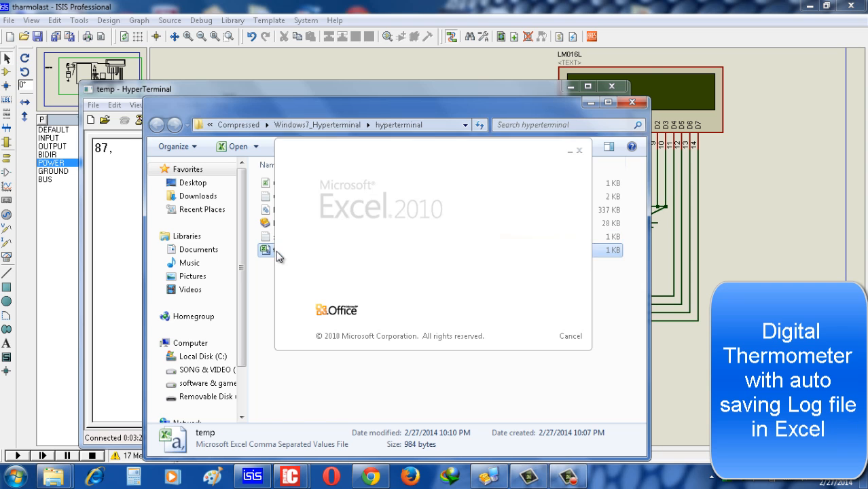
pyautogui.doubleClick(264, 250)
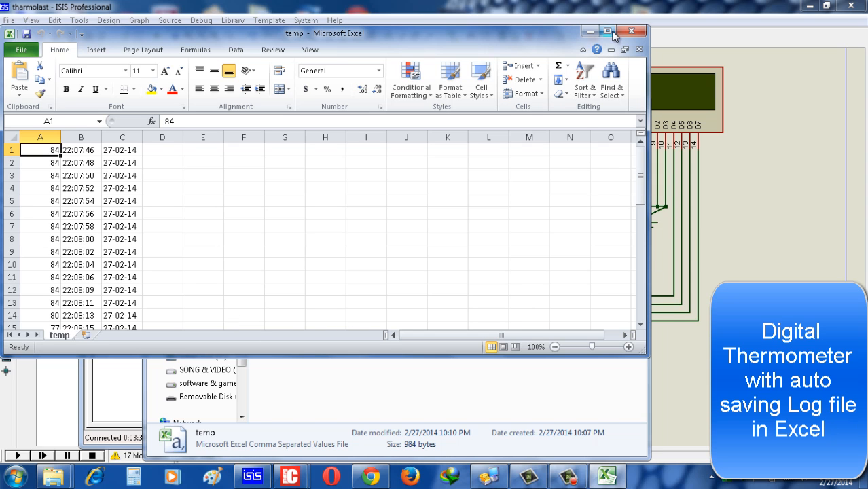
# Maximize Excel, inspect temperature, time and date cells, then return to Proteus ISIS
pyautogui.click(606, 31)
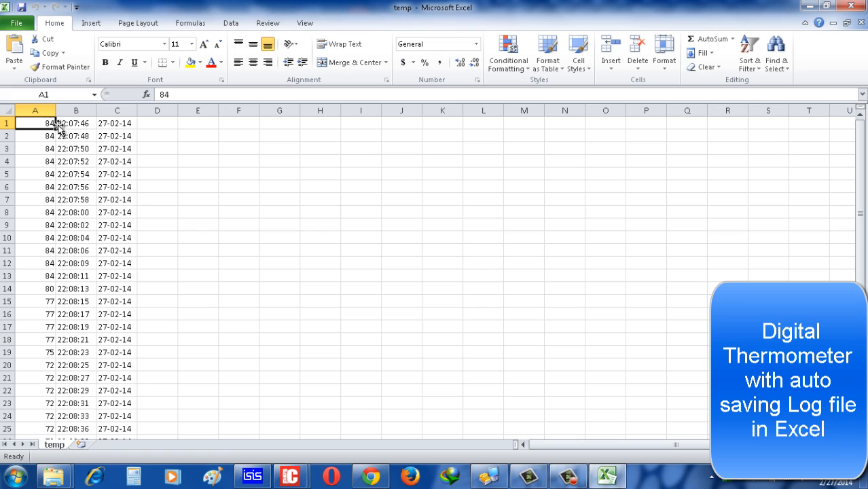
pyautogui.click(76, 123)
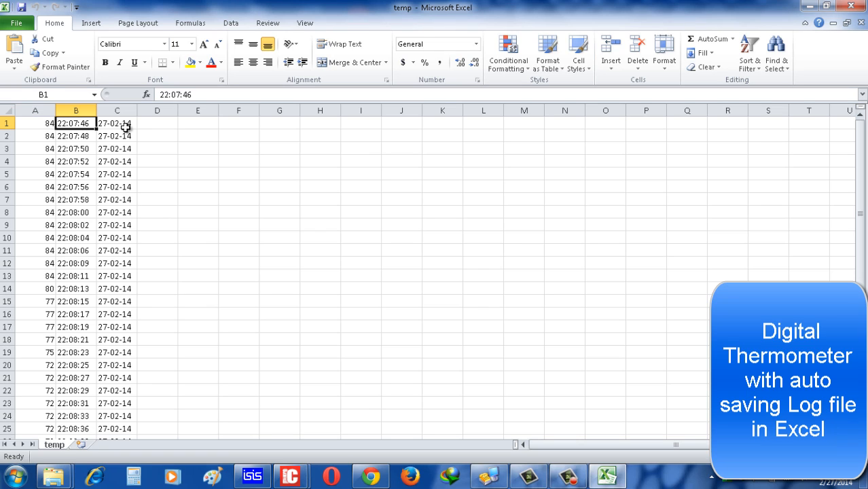
pyautogui.click(36, 301)
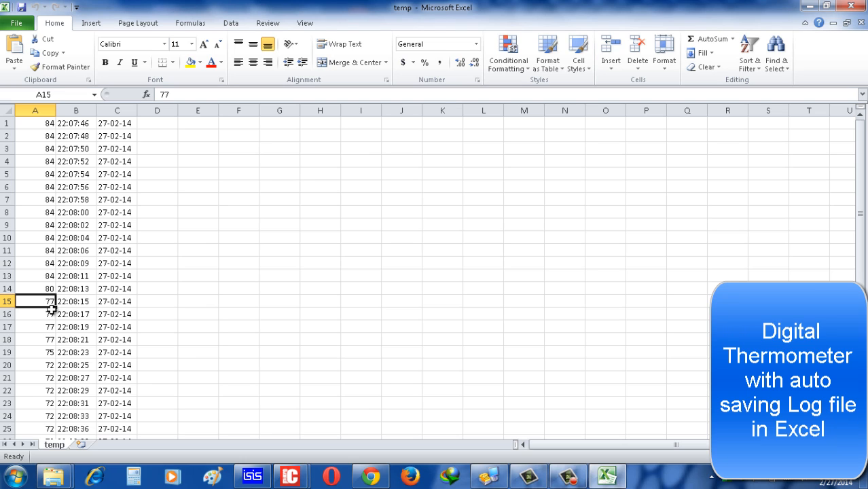
pyautogui.click(75, 301)
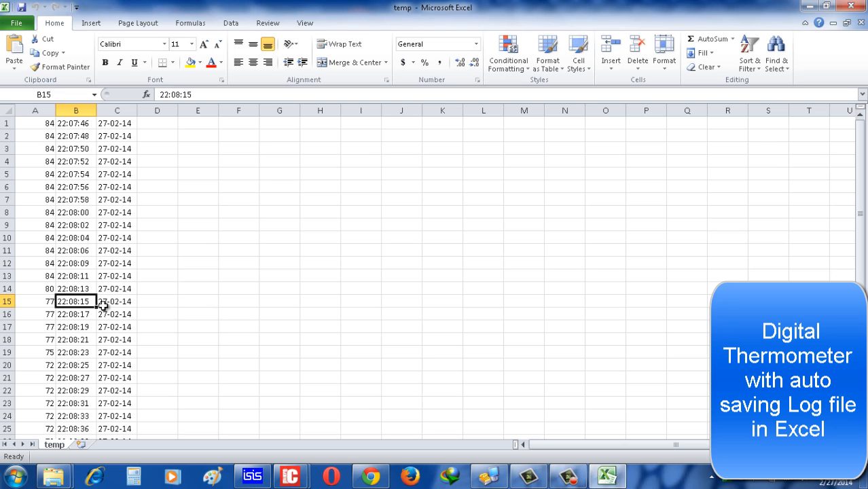
pyautogui.click(117, 301)
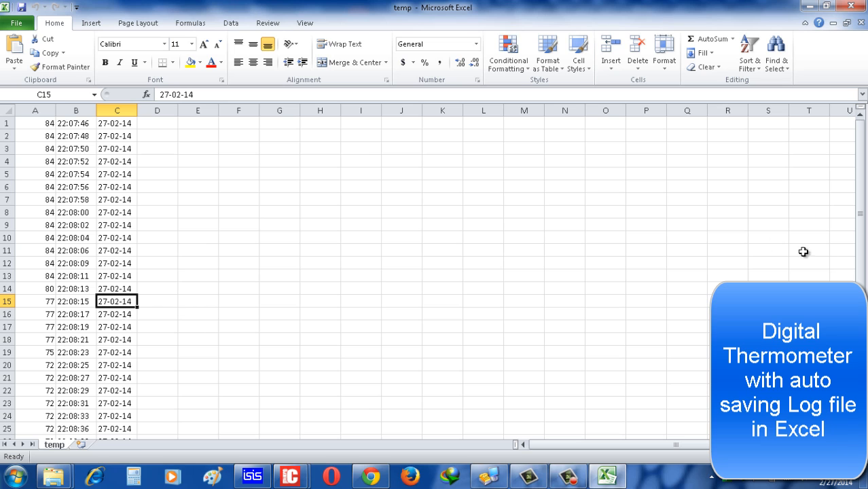
pyautogui.scroll(-3)
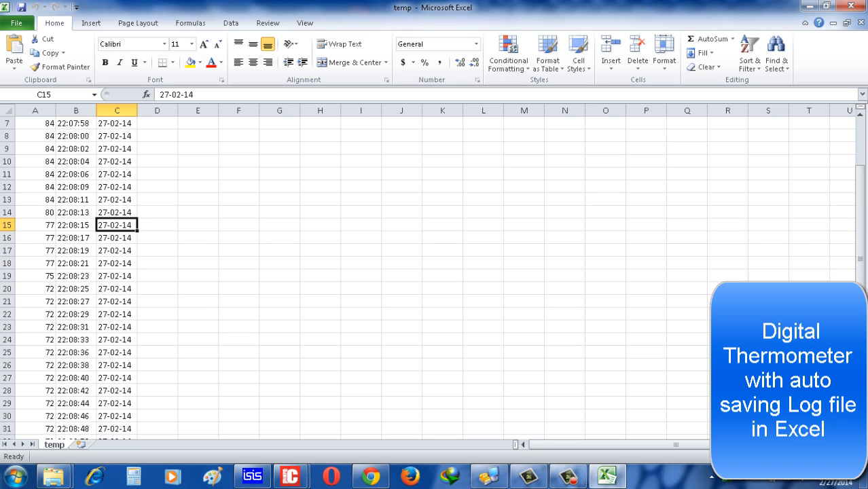
pyautogui.scroll(-3)
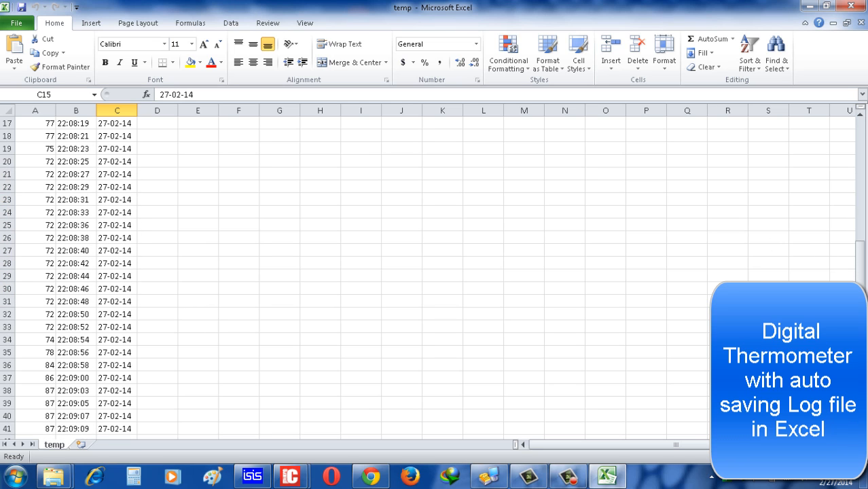
pyautogui.scroll(3)
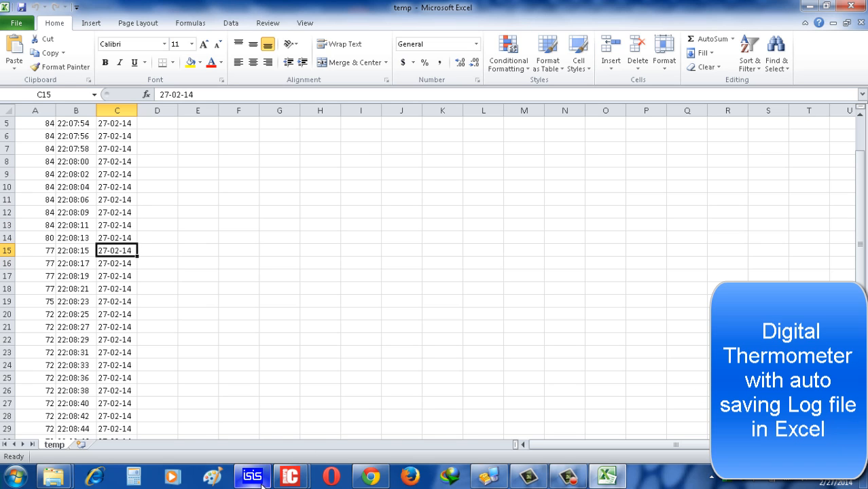
pyautogui.click(252, 476)
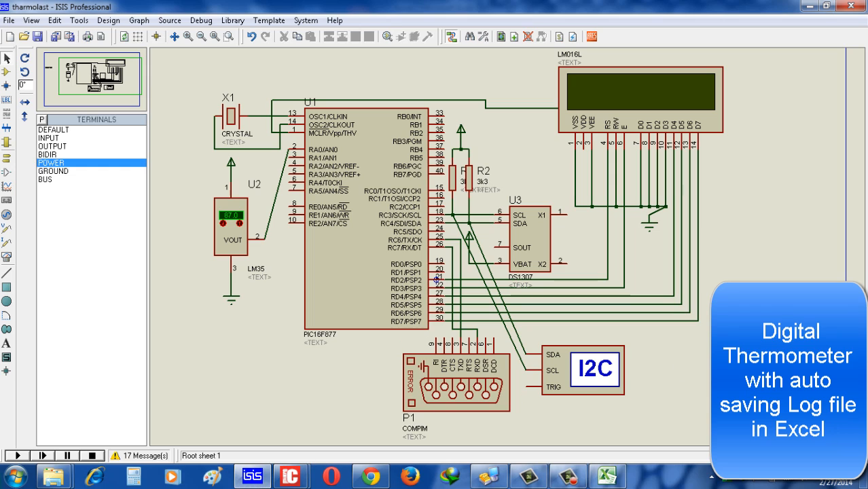